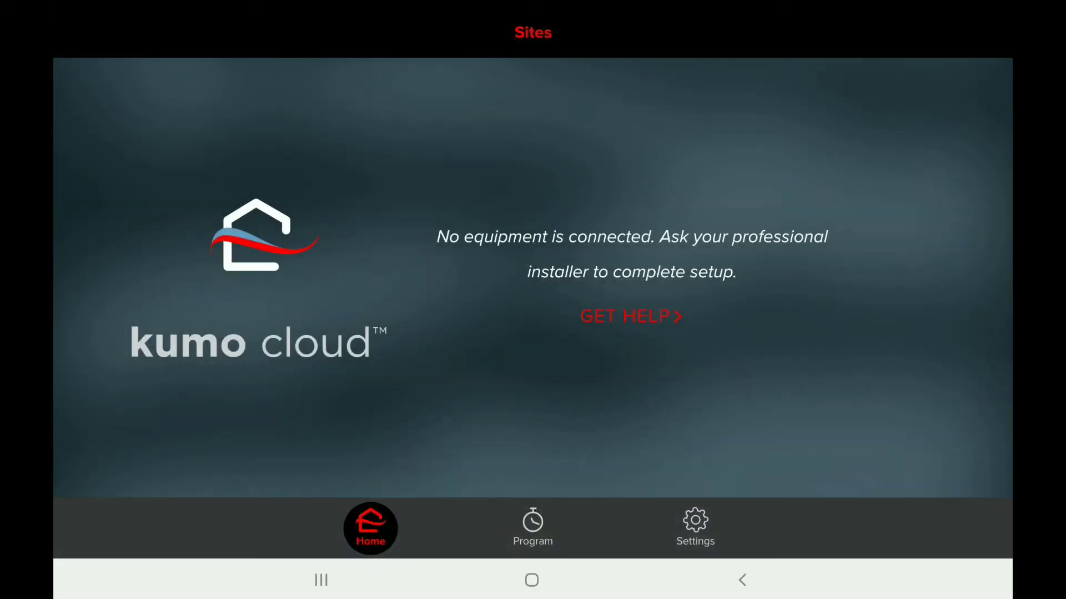
# Log in as installer from Settings > System Setup to reach the technician contact form.
pyautogui.click(694, 528)
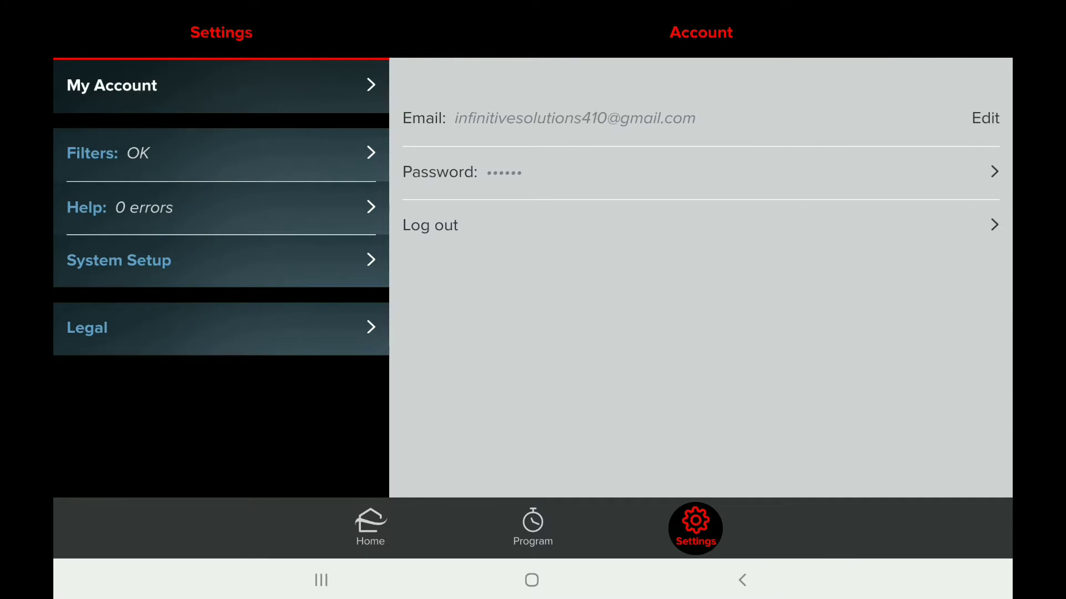
pyautogui.click(119, 259)
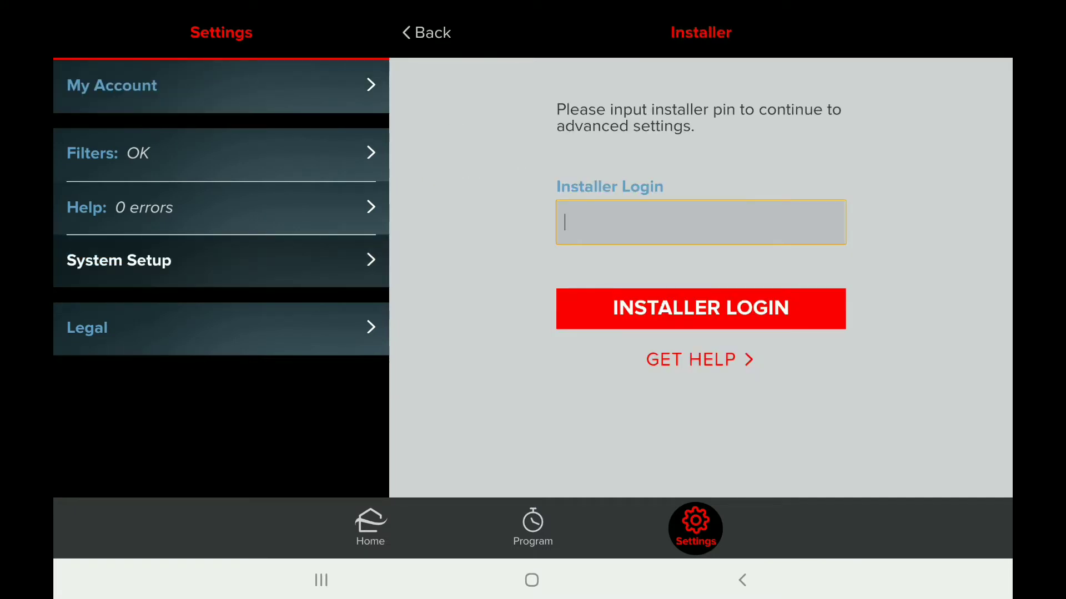
pyautogui.click(591, 485)
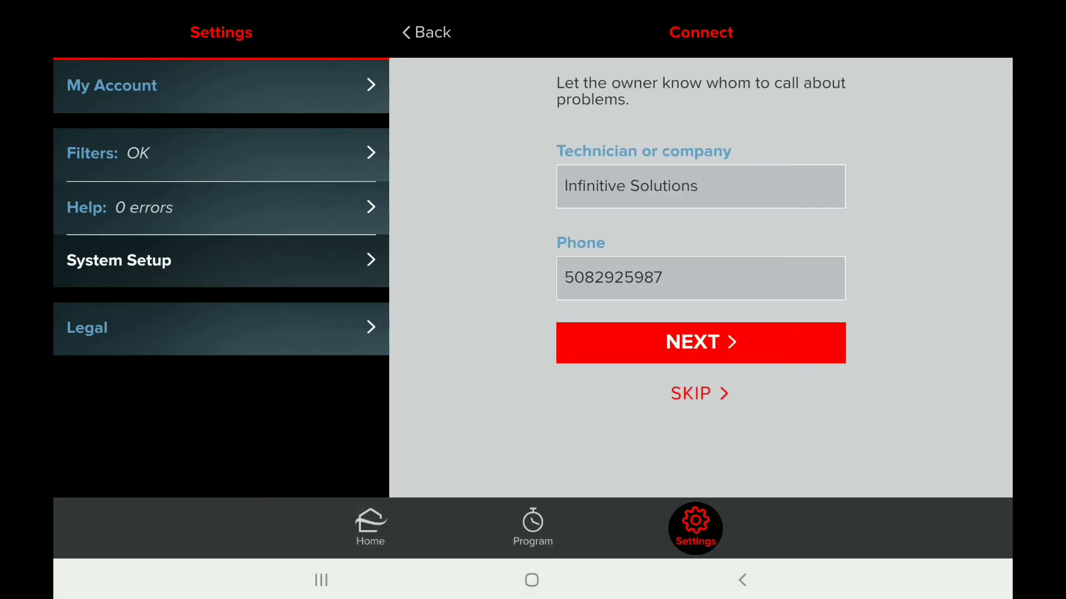
# Accept the contact details, rename the site to 'Seabrook' and continue to Wi-Fi.
pyautogui.click(699, 343)
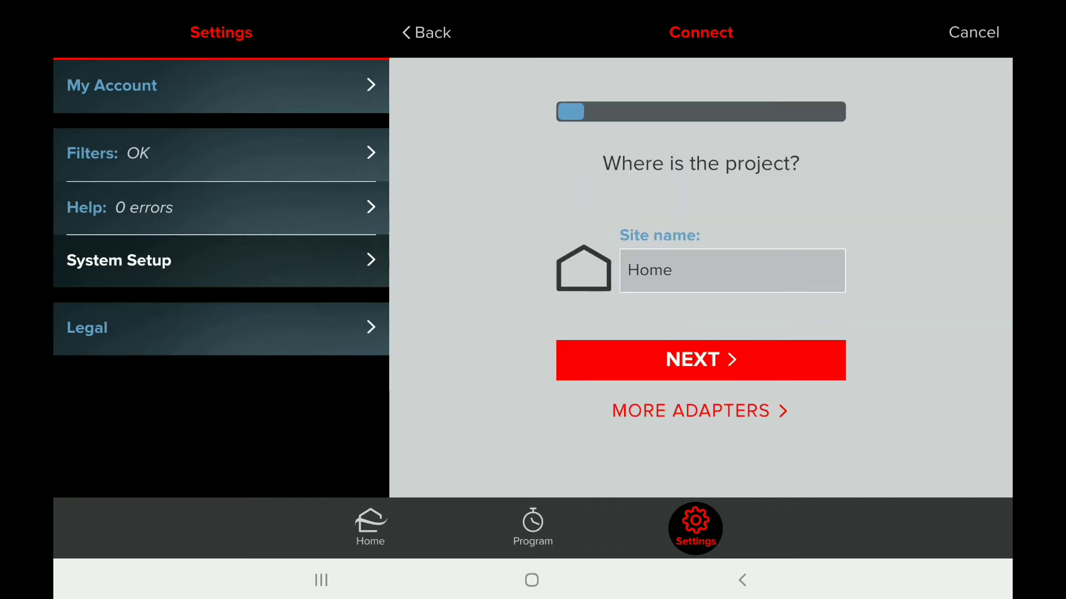
pyautogui.click(732, 271)
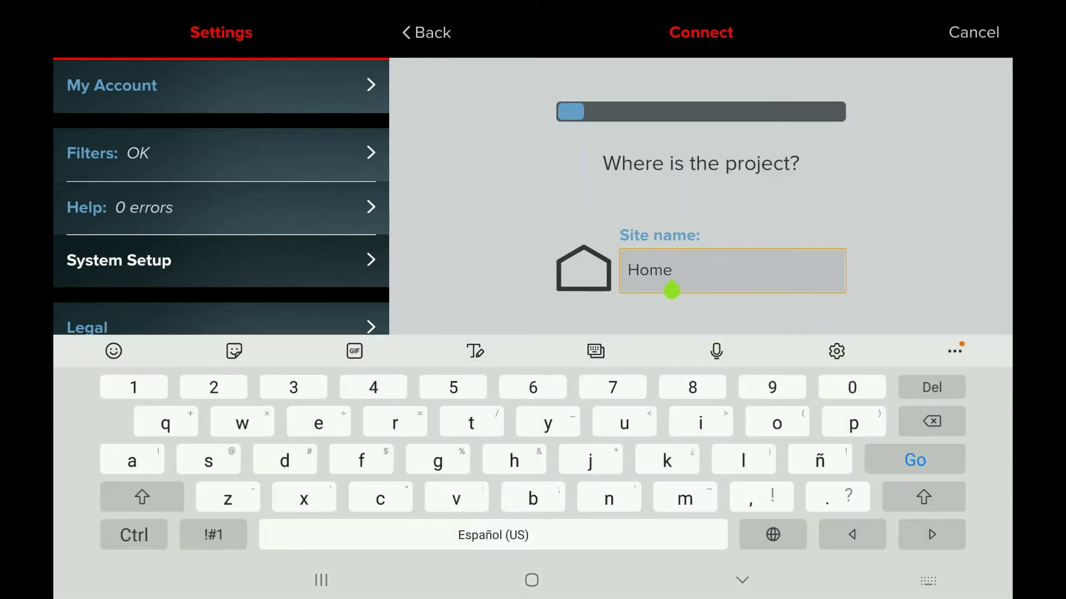
pyautogui.click(141, 498)
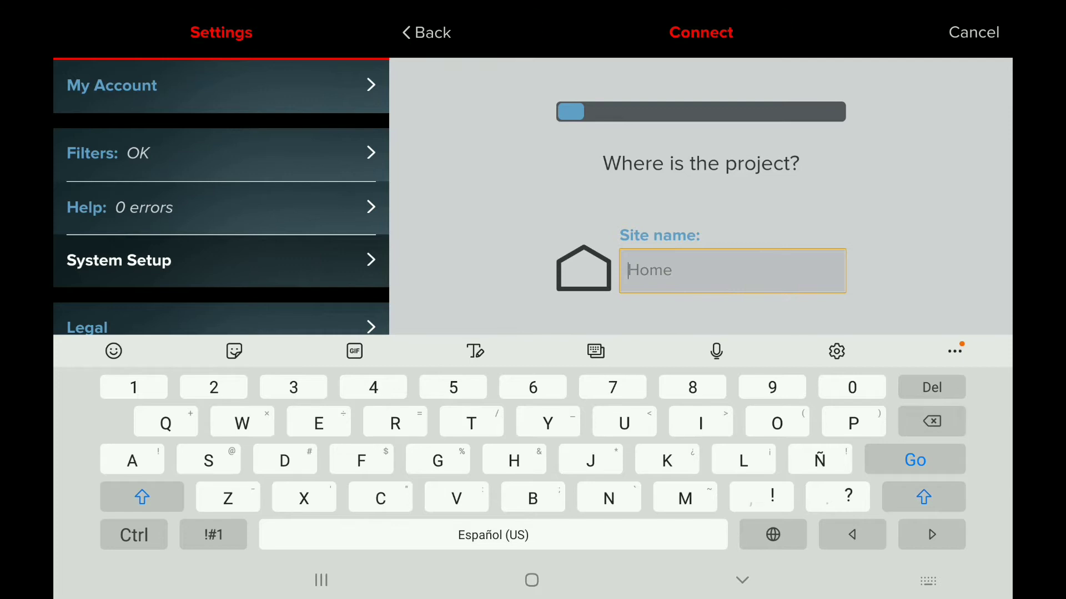
pyautogui.write('Seabrook')
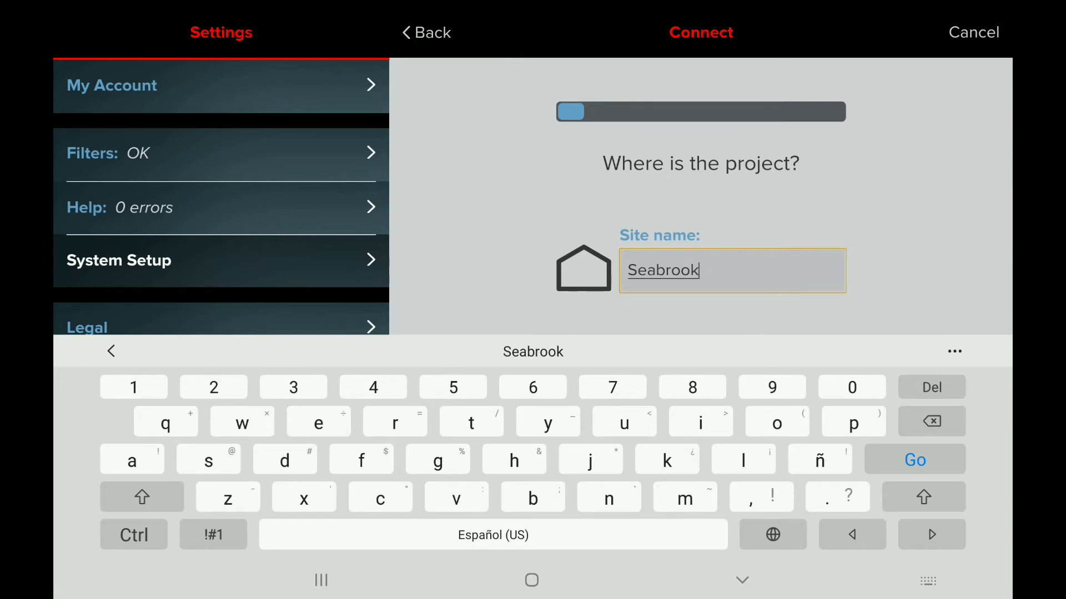
pyautogui.click(913, 459)
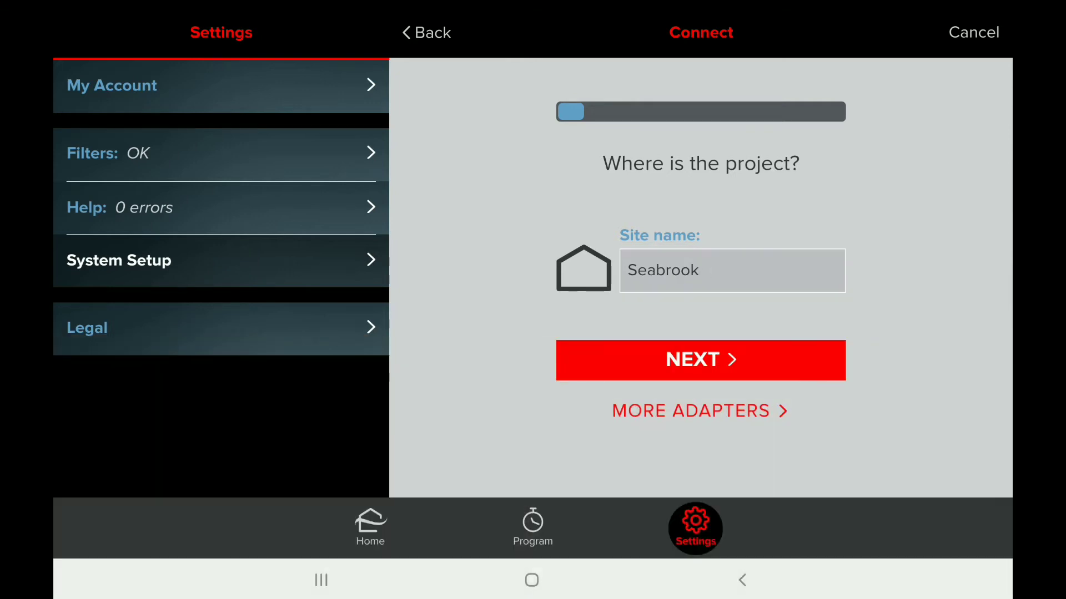
pyautogui.click(699, 359)
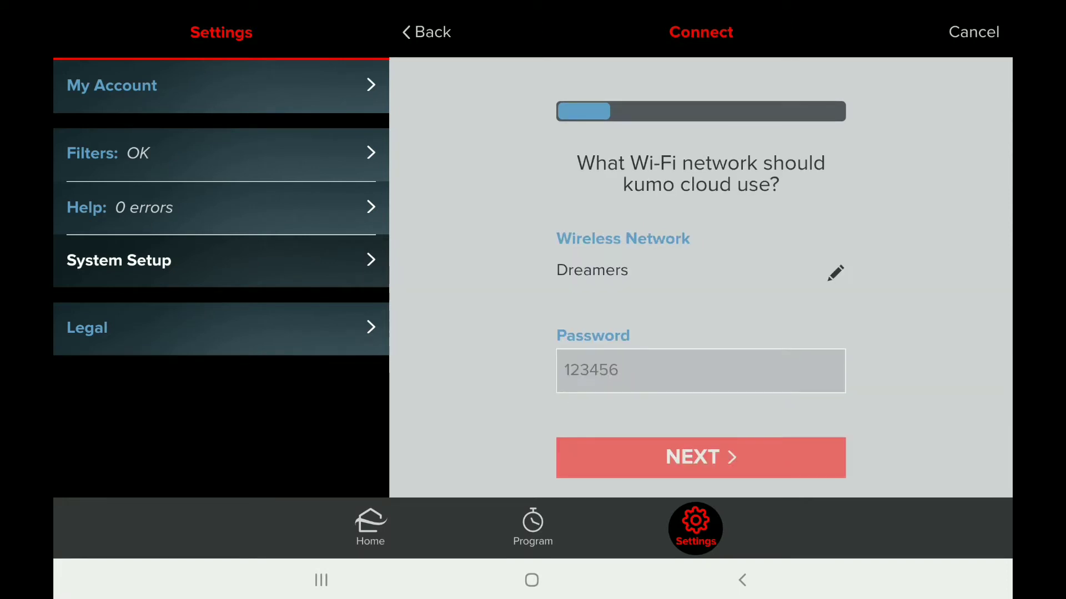
# Confirm the Dreamers Wi-Fi network and continue to the first adapter's location.
pyautogui.click(701, 457)
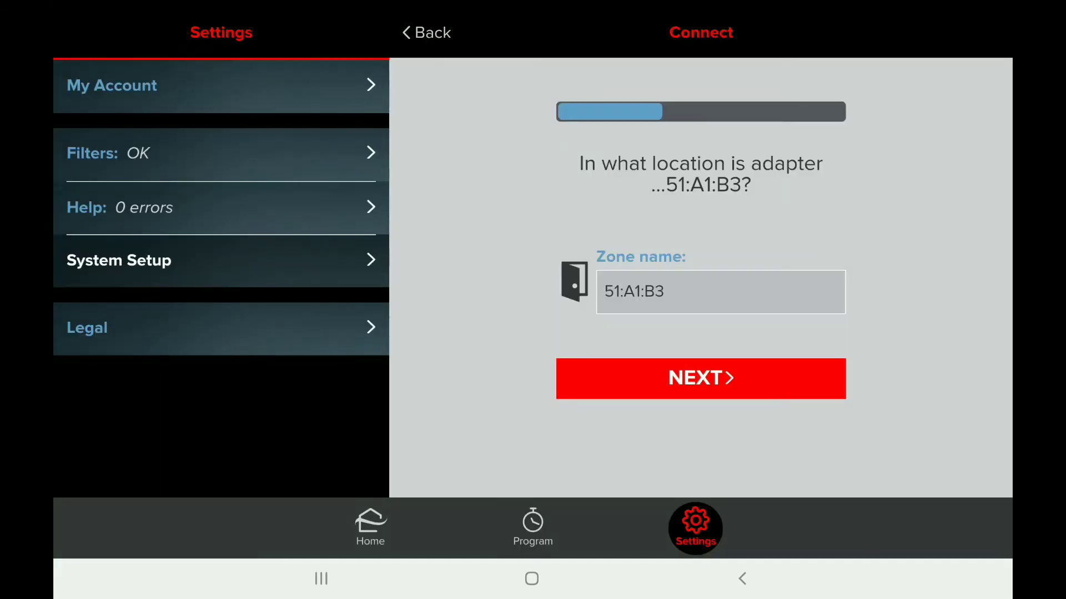
# Save adapter 51:A1:B3 as zone 'Back Bedroom' with auto mode off and no changeover group.
pyautogui.click(719, 292)
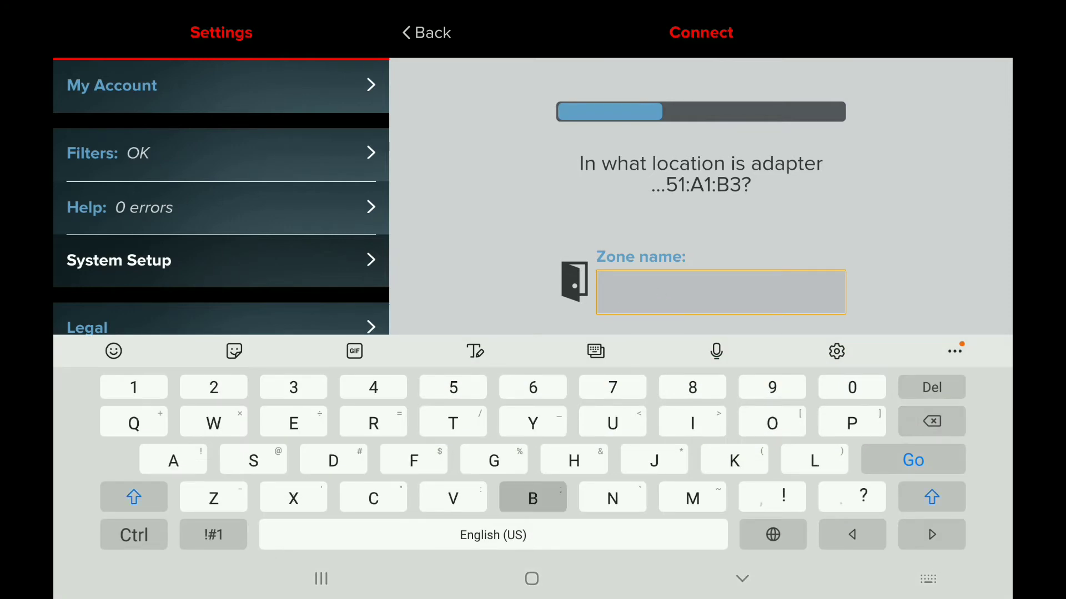
pyautogui.write('Back')
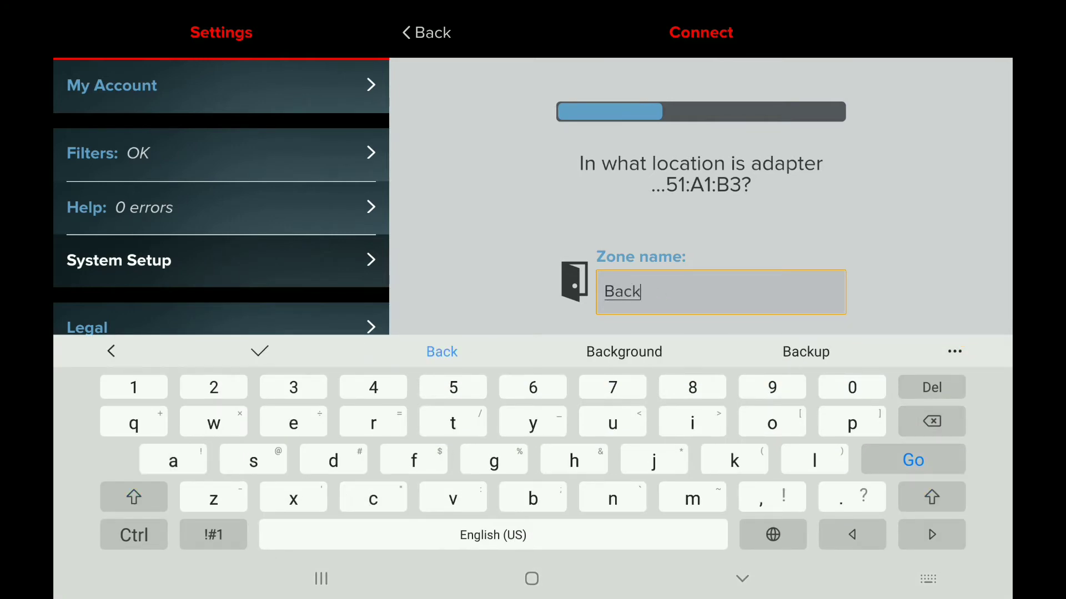
pyautogui.write('Bedroom')
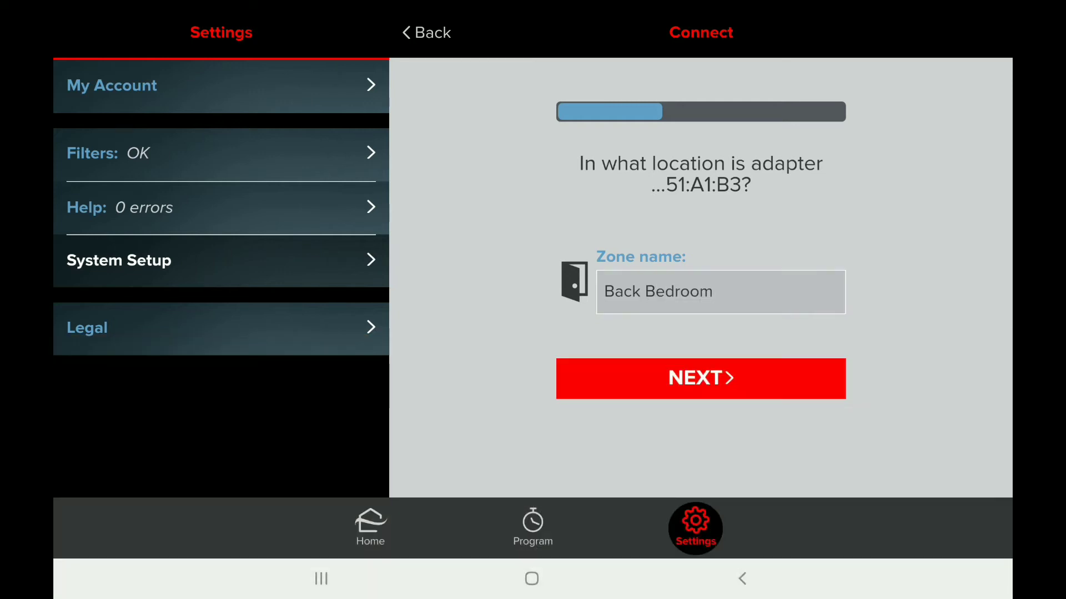
pyautogui.click(699, 379)
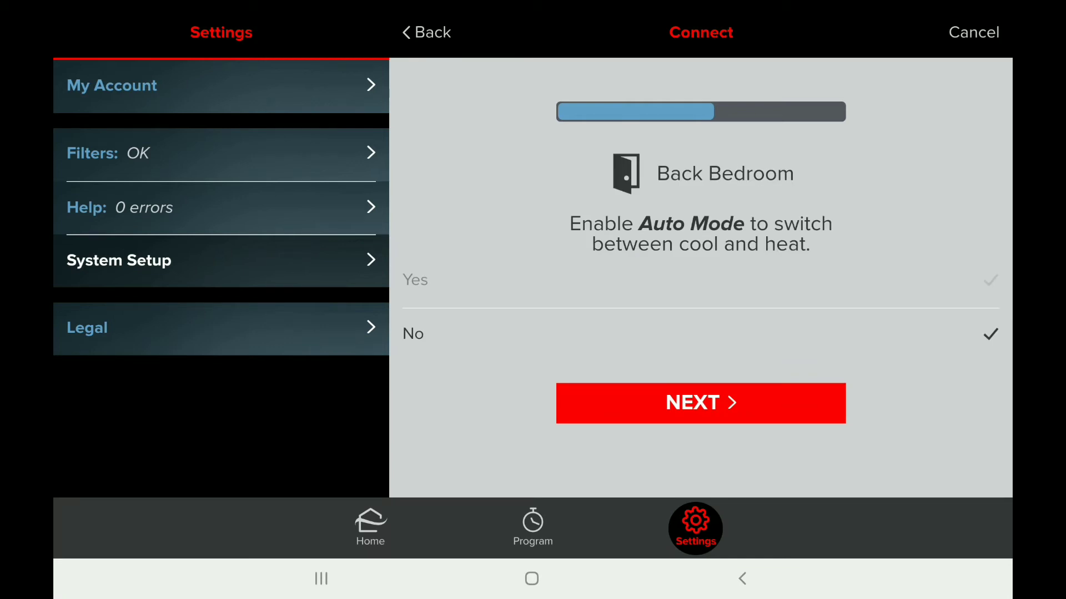
pyautogui.click(700, 403)
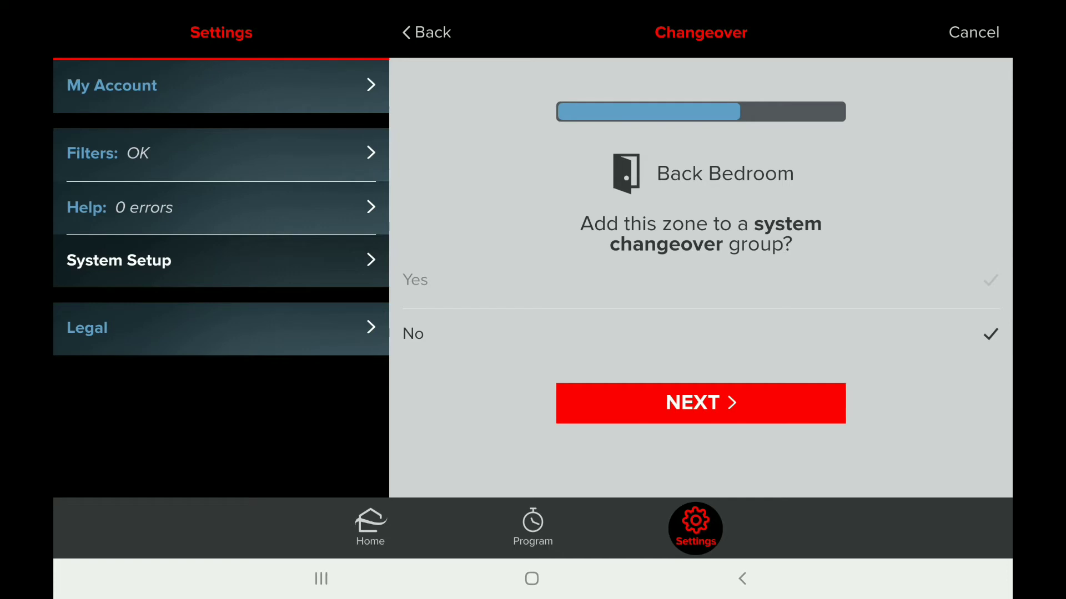
pyautogui.click(701, 403)
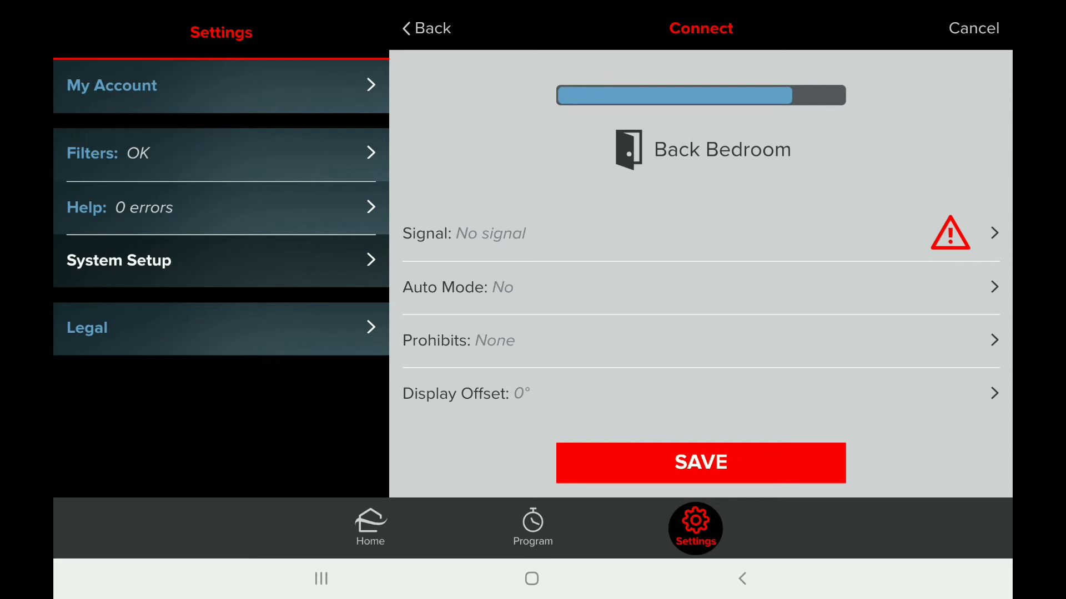
pyautogui.click(700, 462)
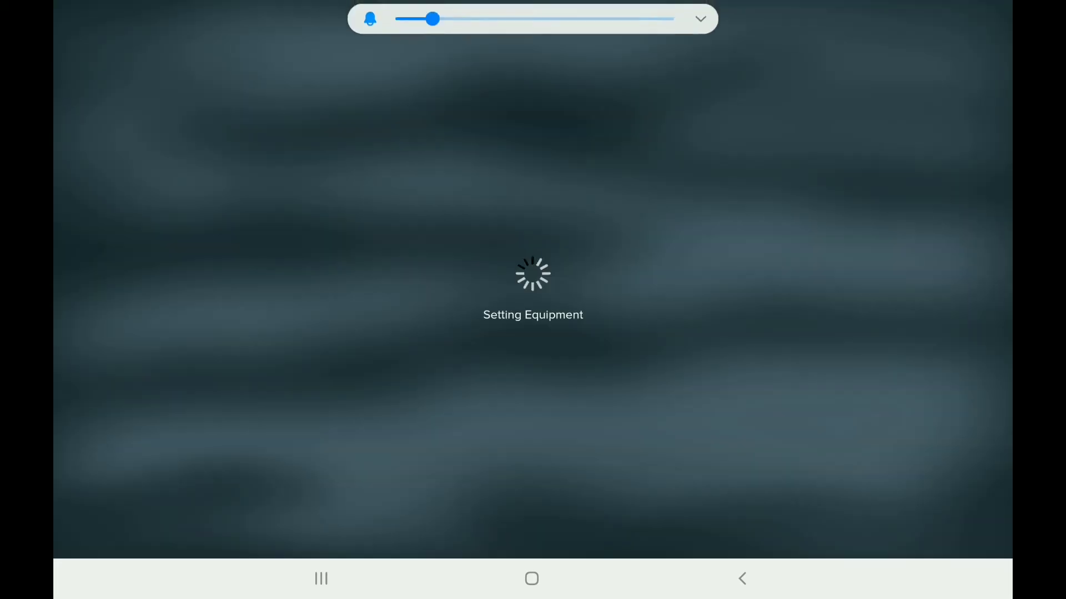
pyautogui.moveTo(434, 19); pyautogui.dragTo(617, 23)
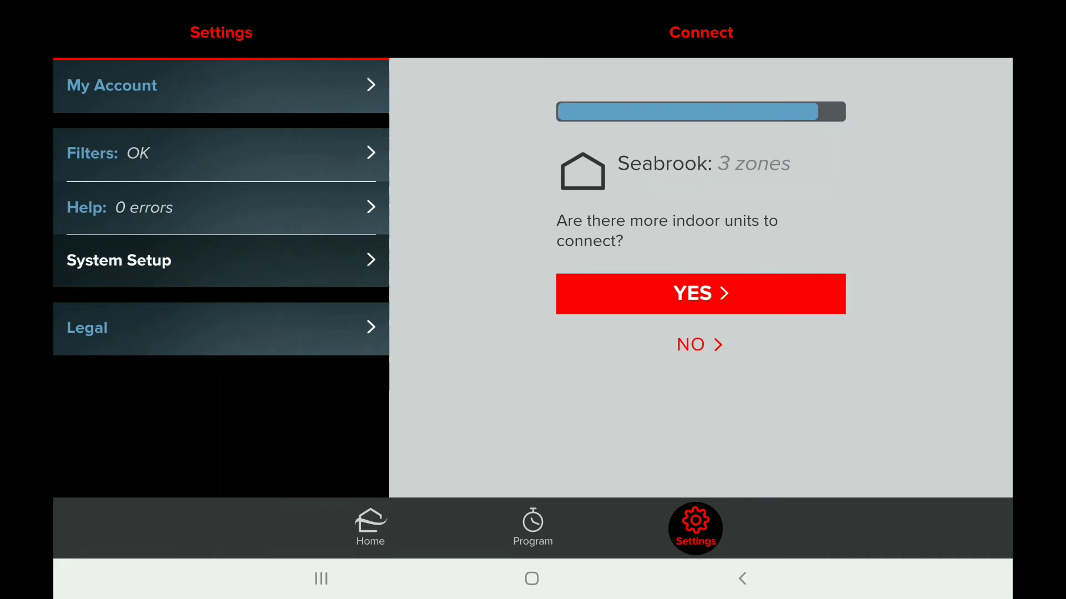
# Add another indoor unit as zone 'Front Bedroom' with auto mode off.
pyautogui.click(699, 293)
pyautogui.write('Front')
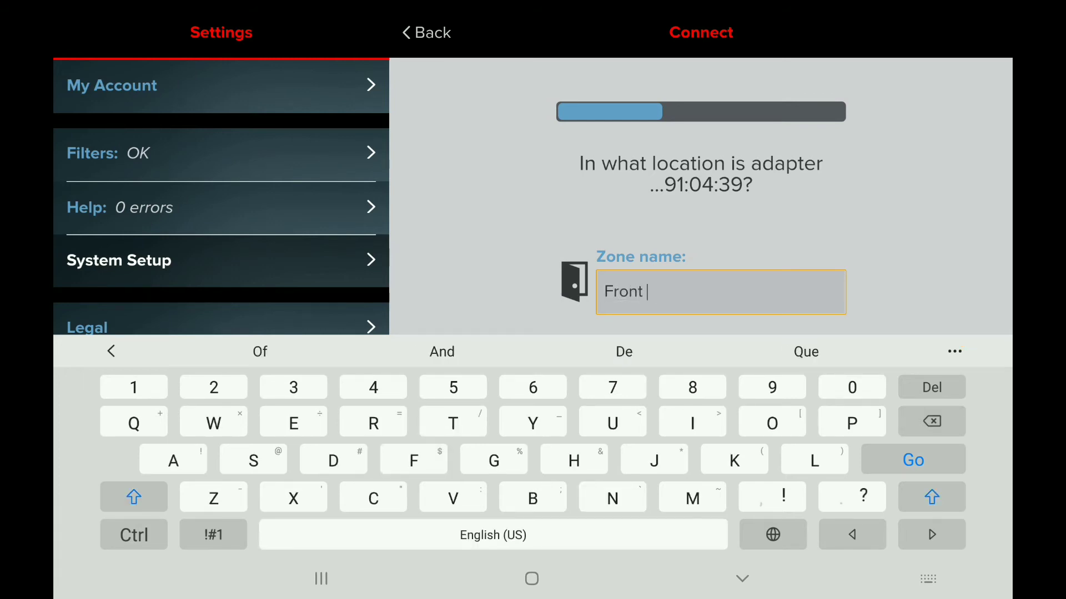
pyautogui.write('Bedr')
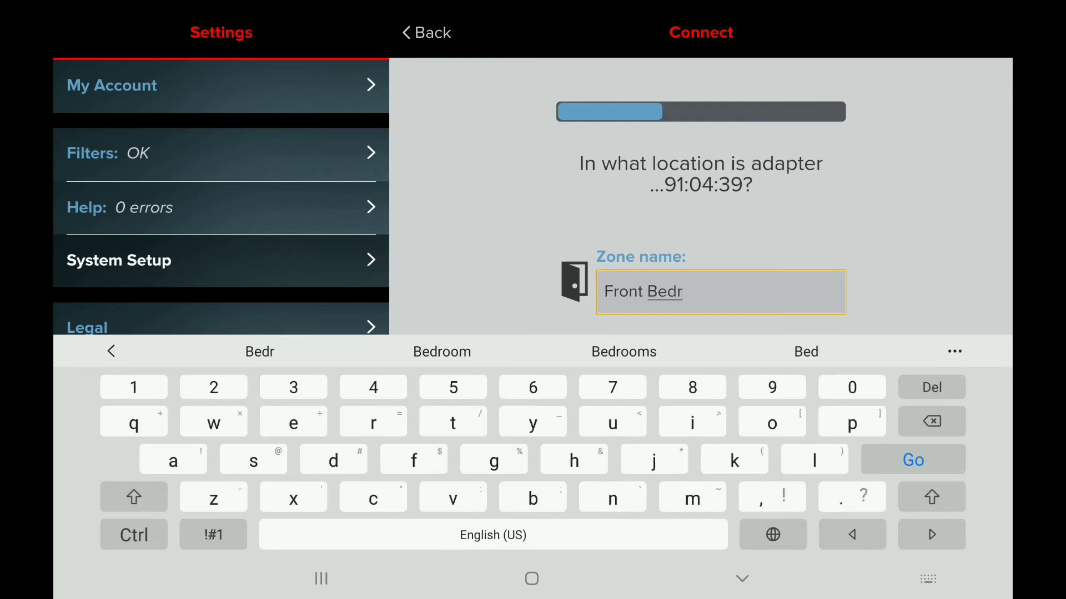
pyautogui.click(442, 352)
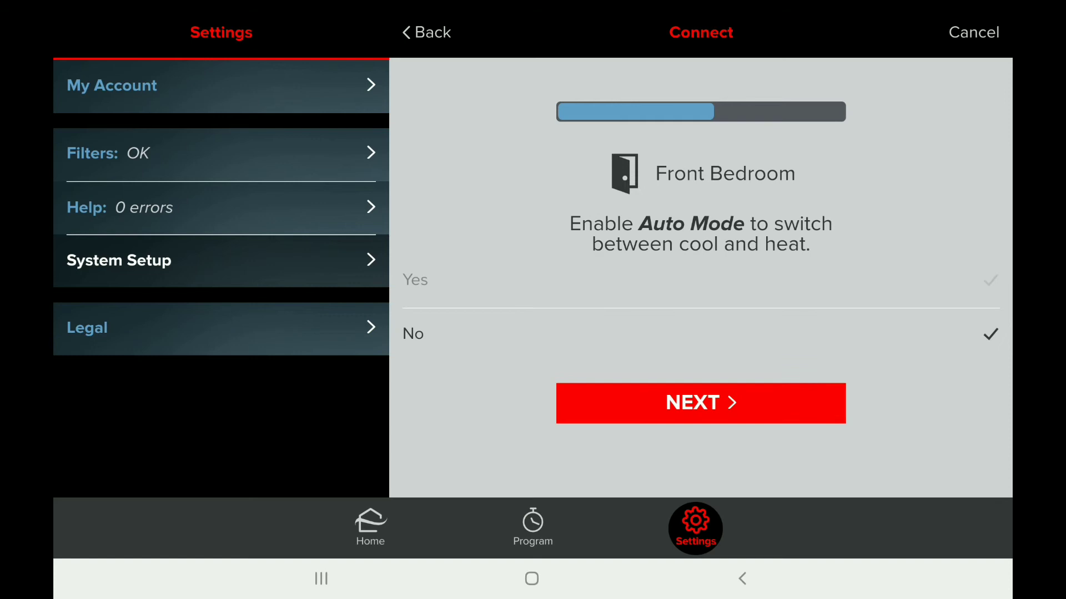
pyautogui.click(701, 403)
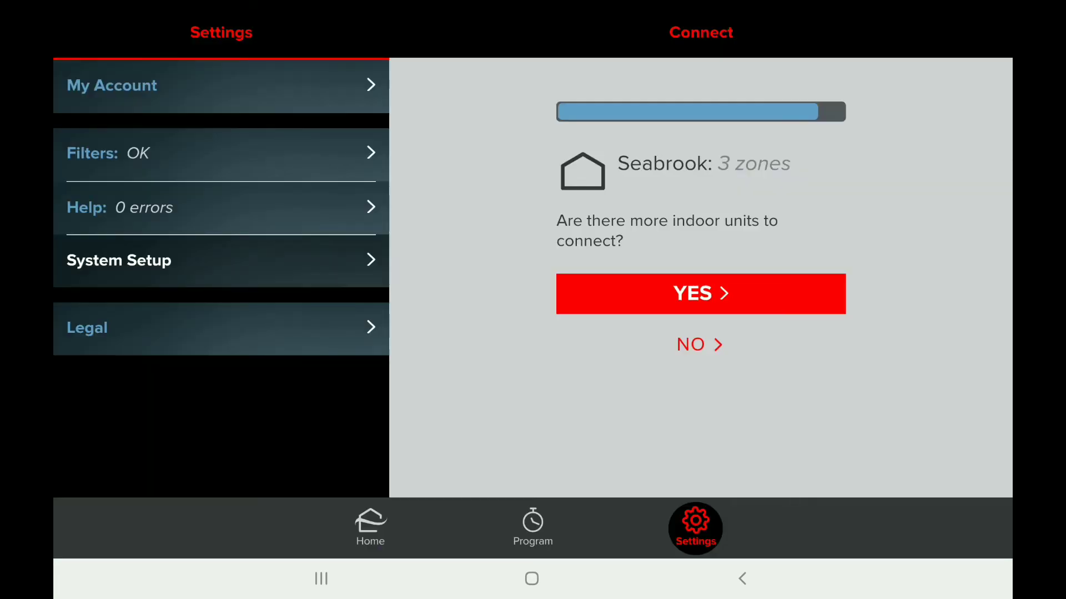
# Add adapter 4F:9C:82 as zone 'Living Areas' with no changeover group and save it.
pyautogui.click(699, 293)
pyautogui.write('Living Areas')
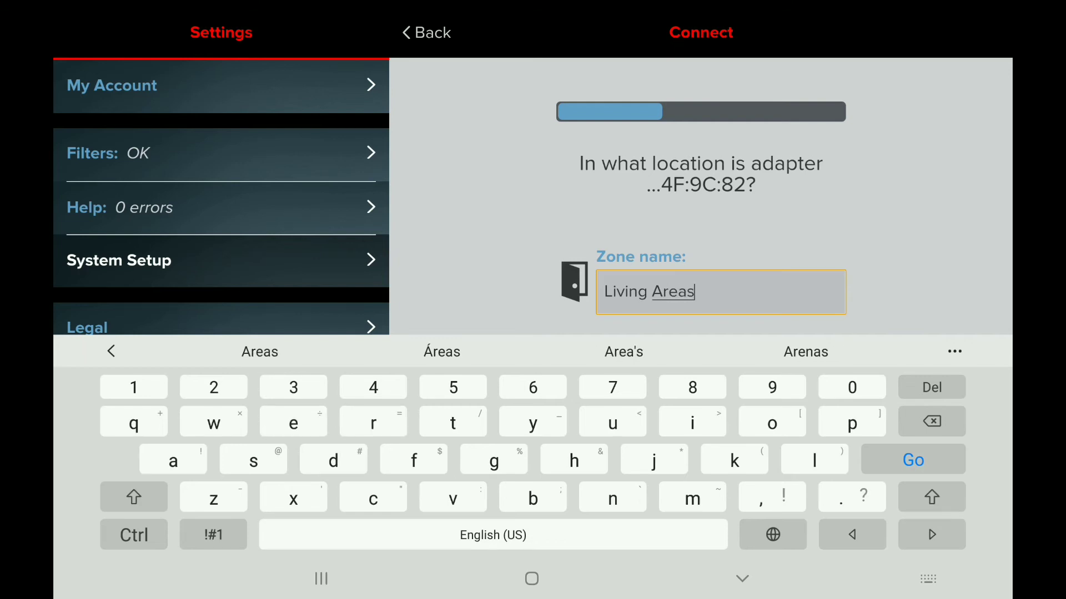
pyautogui.click(913, 460)
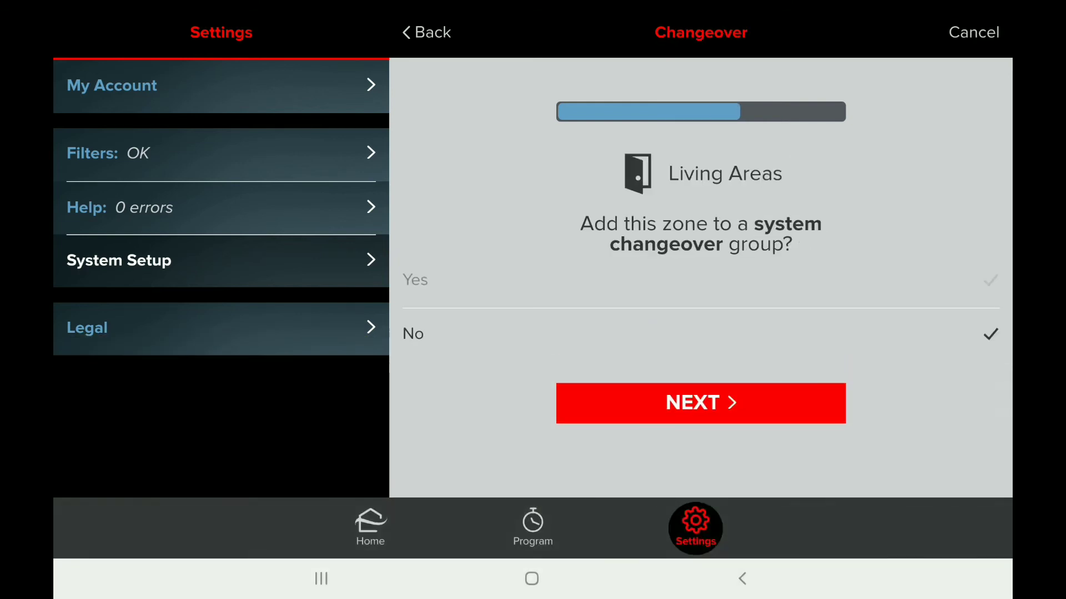
pyautogui.click(701, 403)
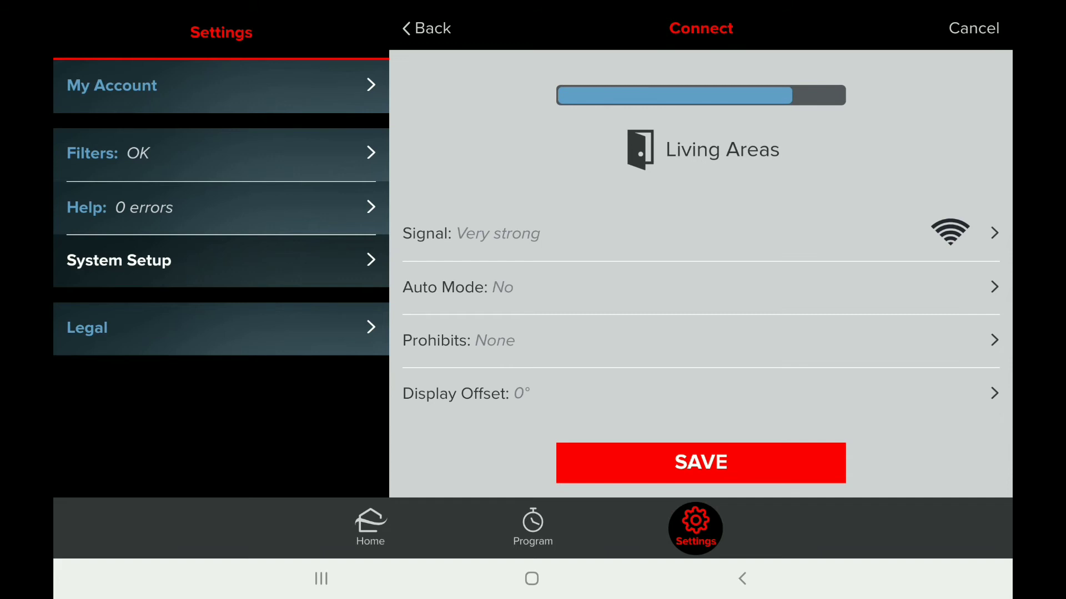
pyautogui.click(701, 463)
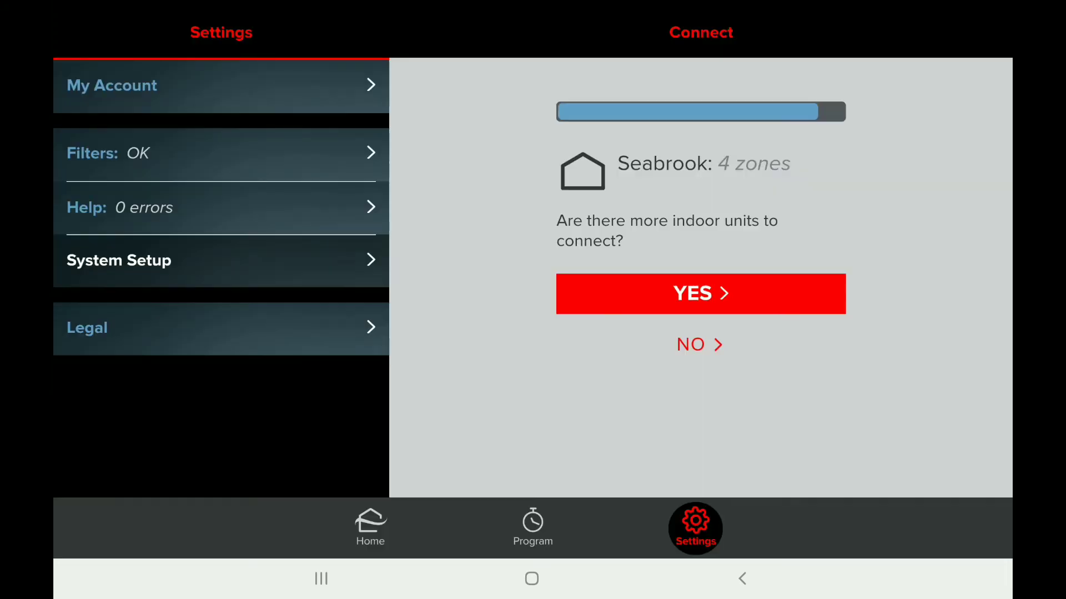
# Answer No to more indoor units and start Transfer to Owner for the Seabrook site.
pyautogui.click(699, 344)
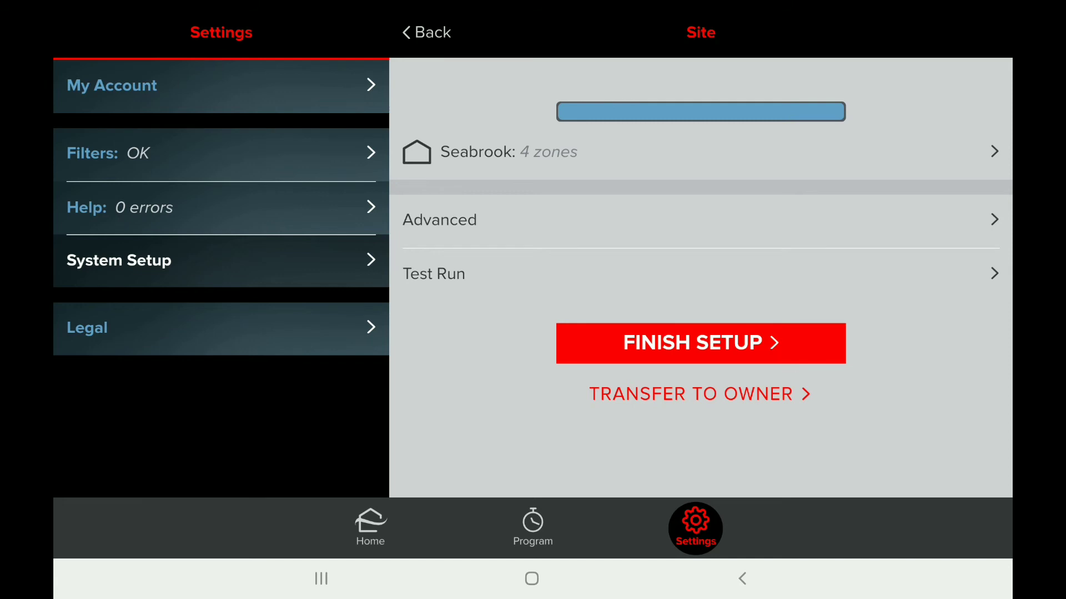
pyautogui.click(699, 393)
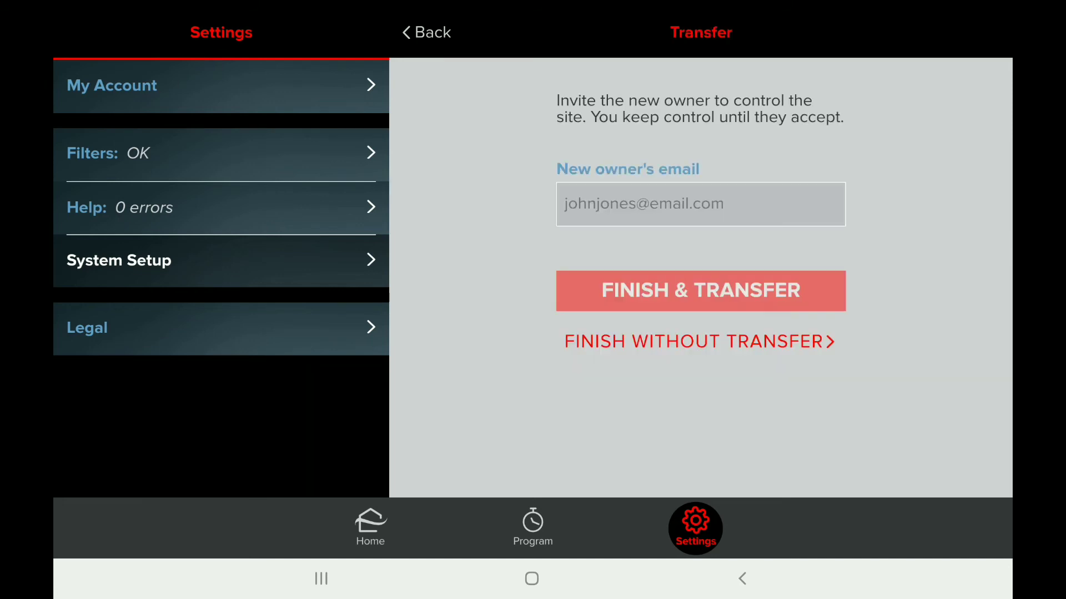